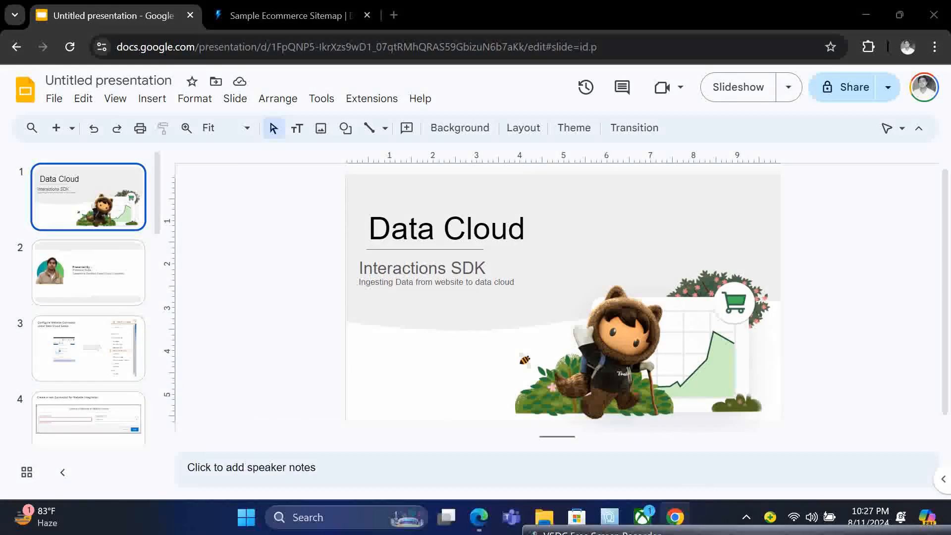
# - Start presenting the Data Cloud deck full screen from the Slideshow button
pyautogui.click(737, 87)
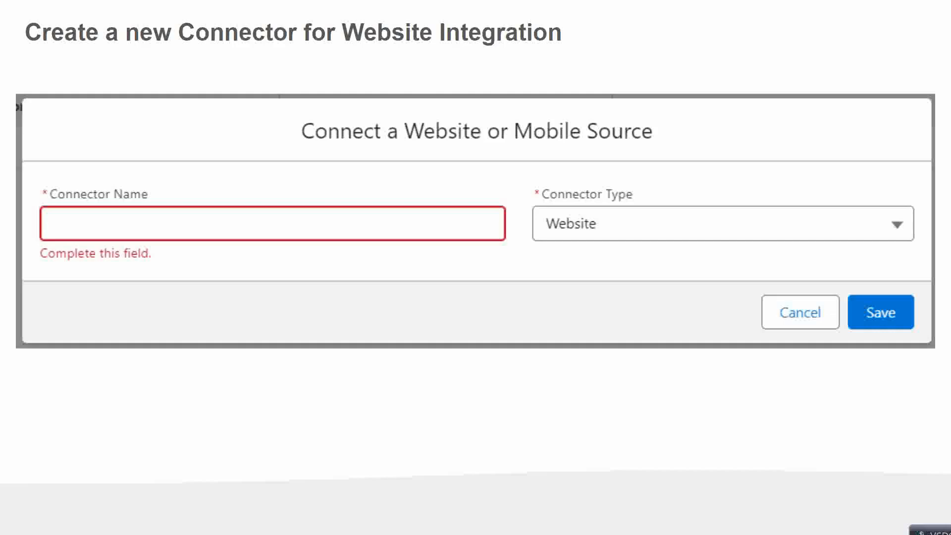
# - Advance to the Sample Schema slide with the cart engagement JSON records
pyautogui.click(880, 312)
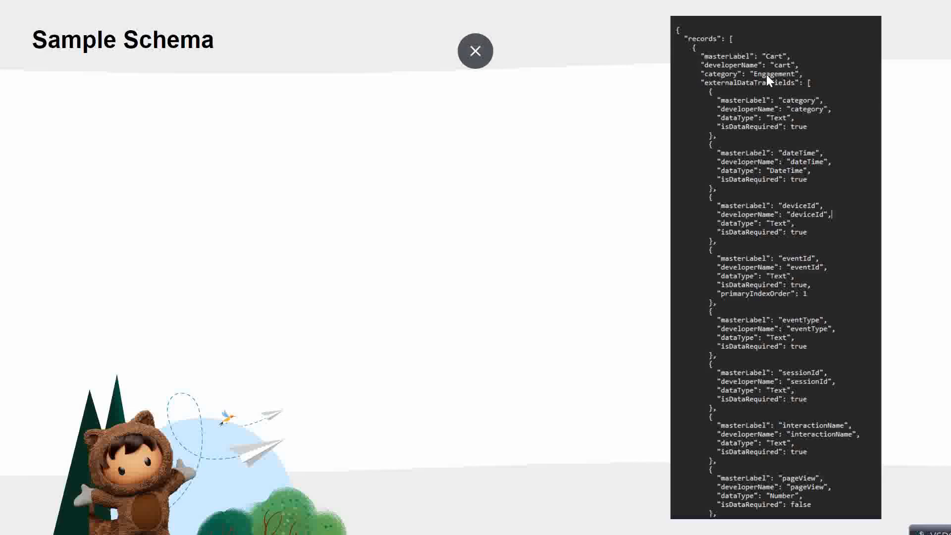
pyautogui.click(476, 50)
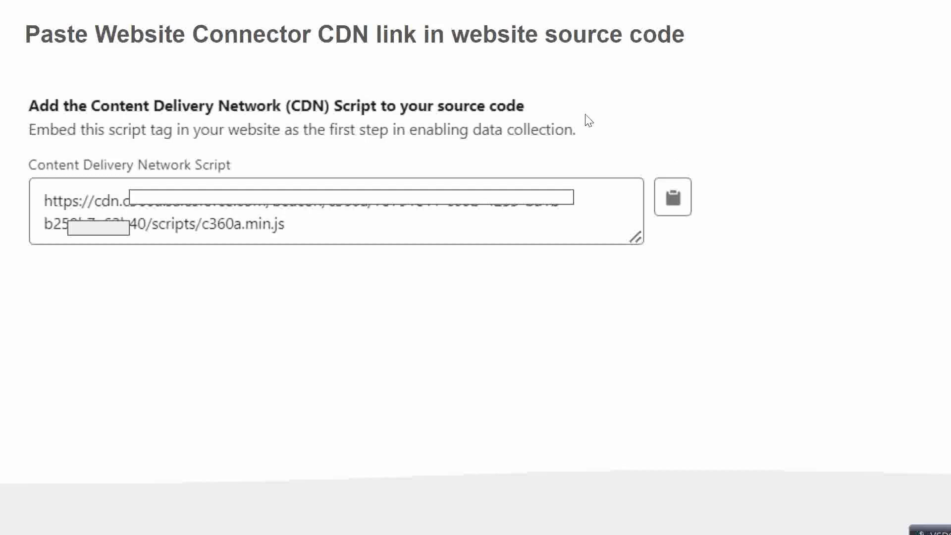
pyautogui.moveTo(336, 101)
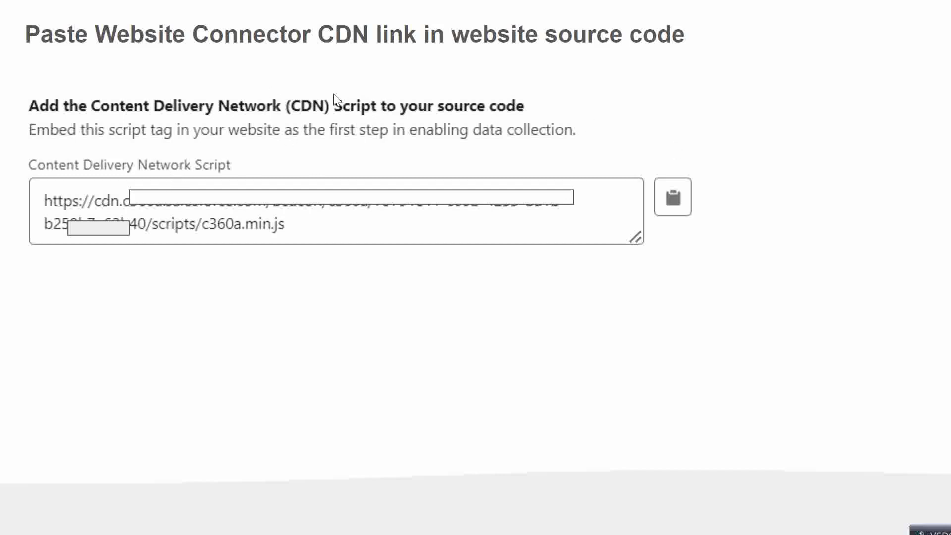
pyautogui.moveTo(314, 213)
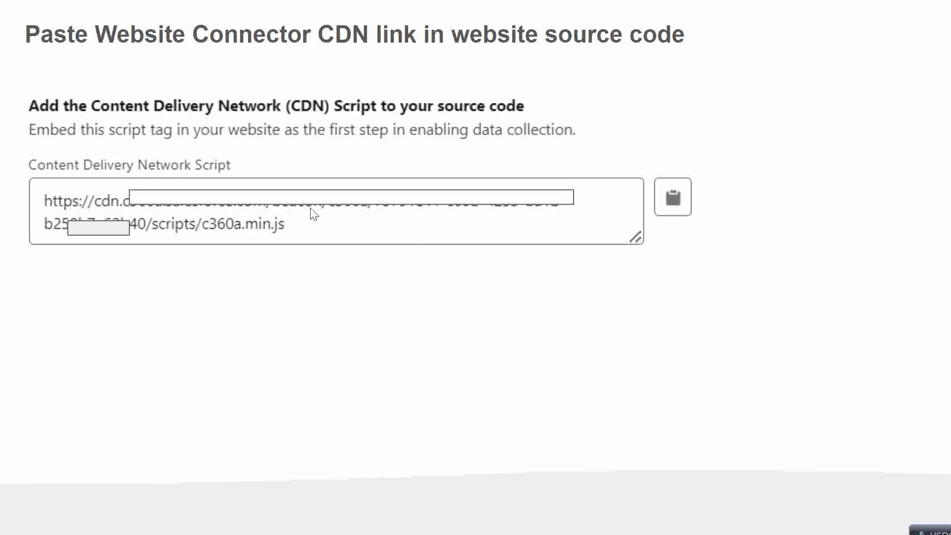
pyautogui.moveTo(449, 163)
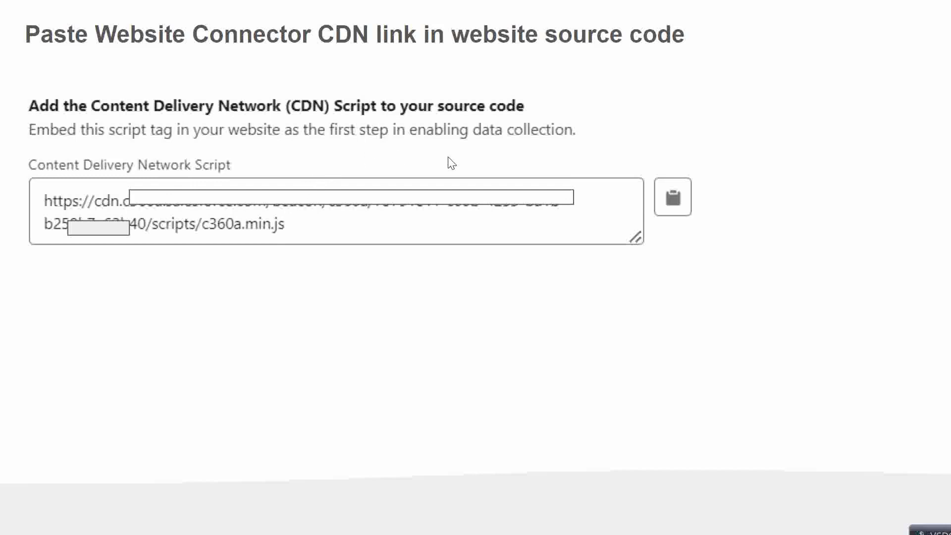
pyautogui.moveTo(564, 271)
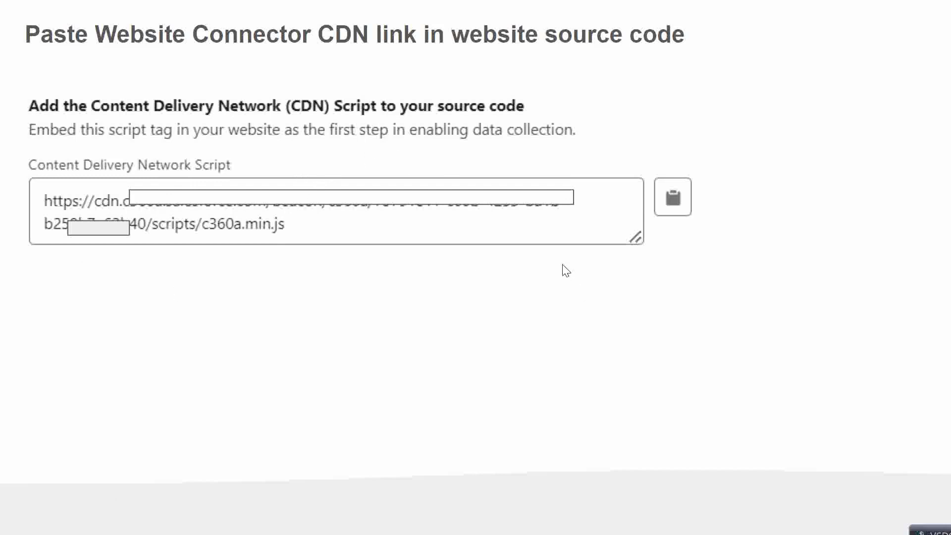
pyautogui.moveTo(536, 266)
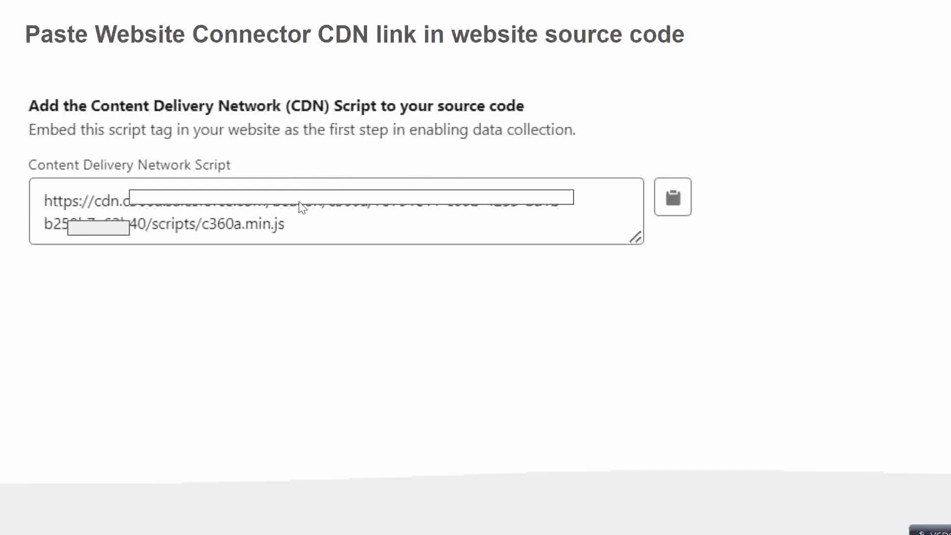
pyautogui.moveTo(677, 208)
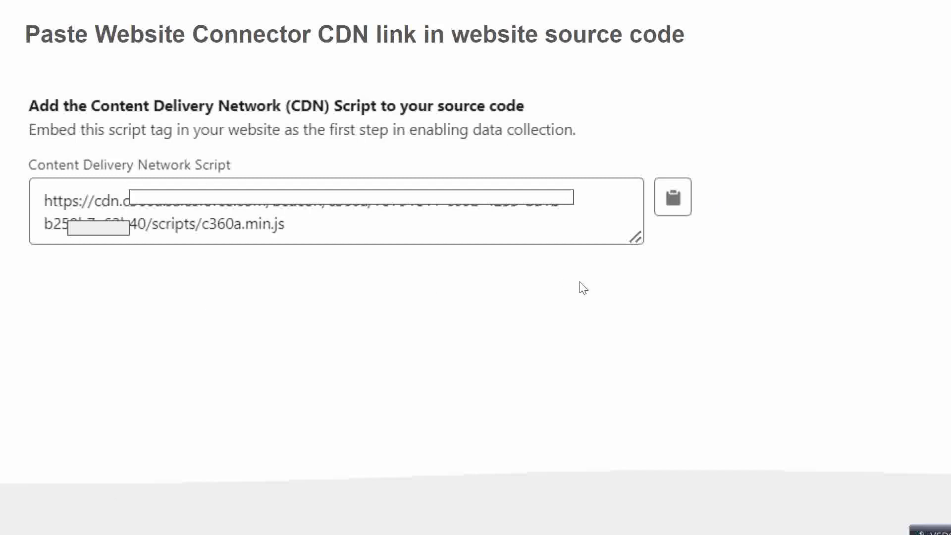
pyautogui.moveTo(320, 202)
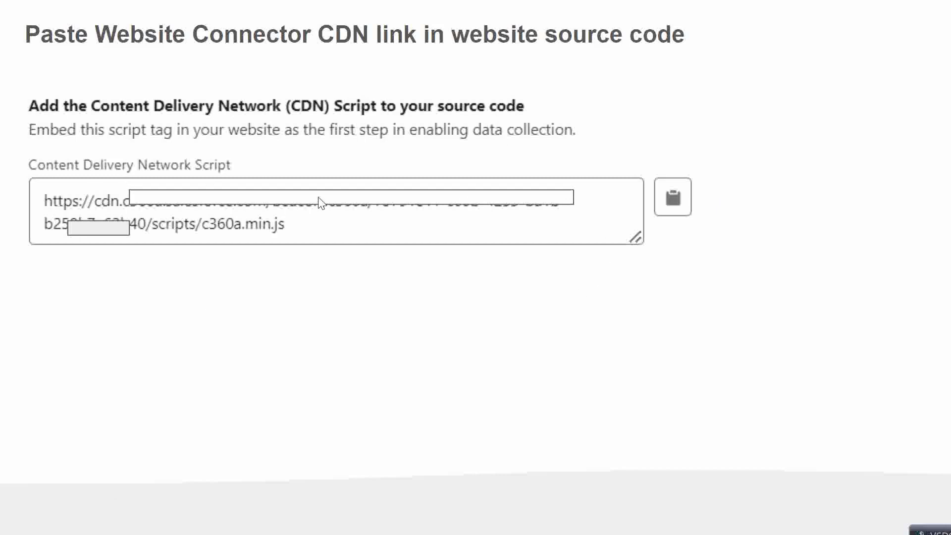
pyautogui.moveTo(389, 250)
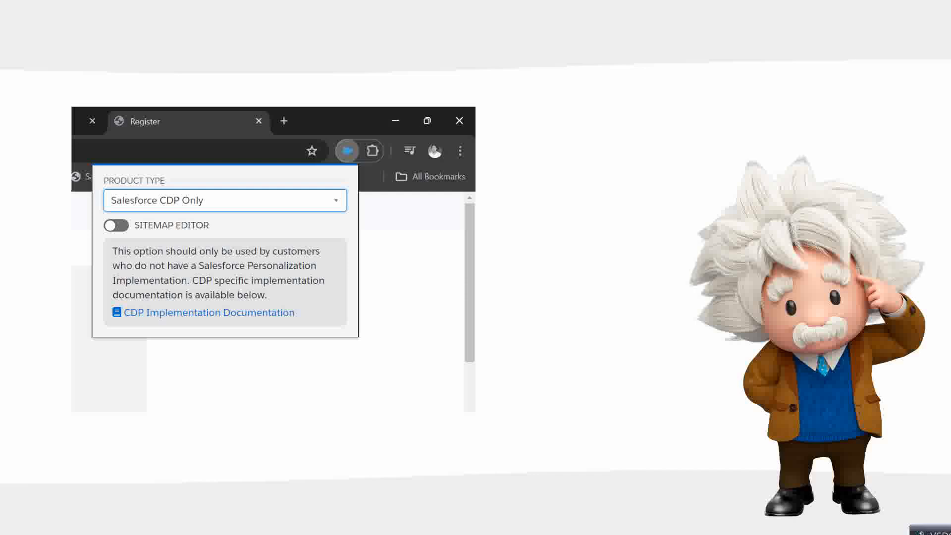
pyautogui.moveTo(315, 200)
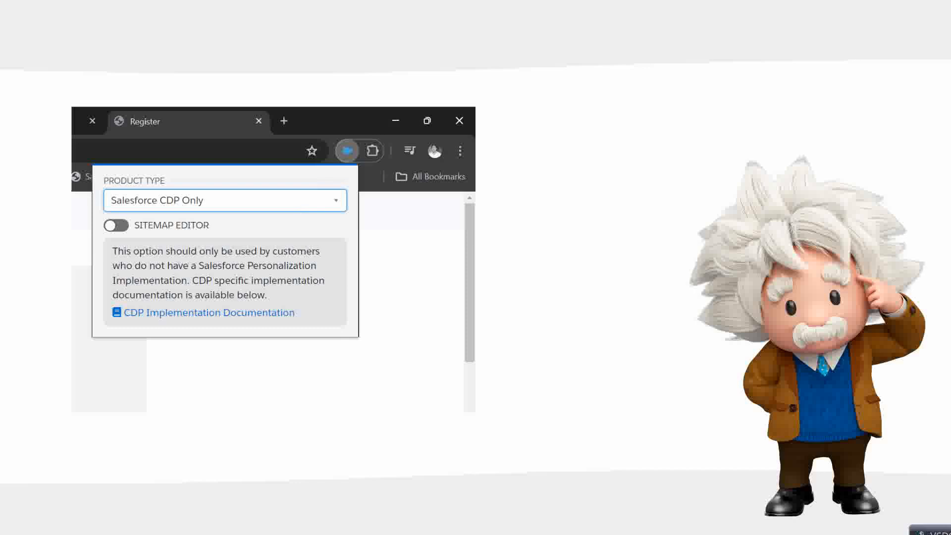
pyautogui.moveTo(292, 213)
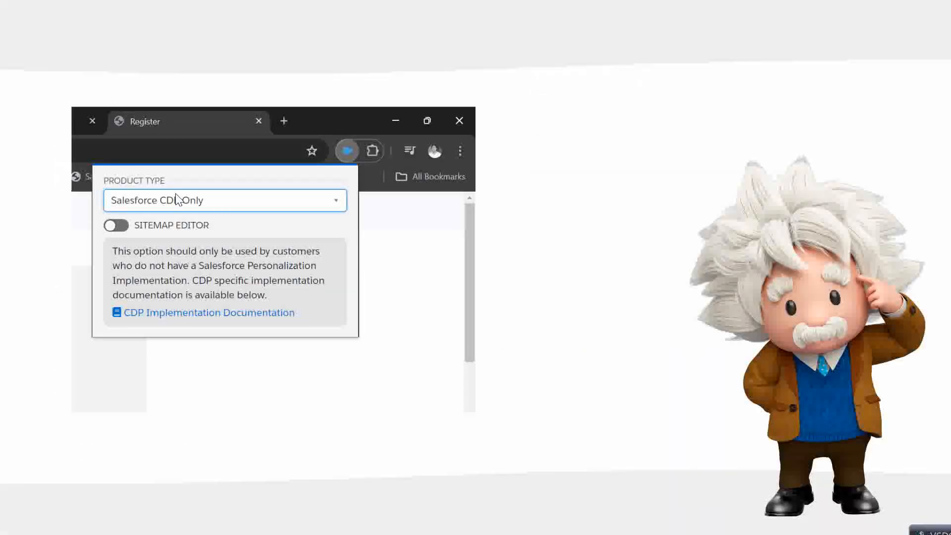
pyautogui.moveTo(343, 225)
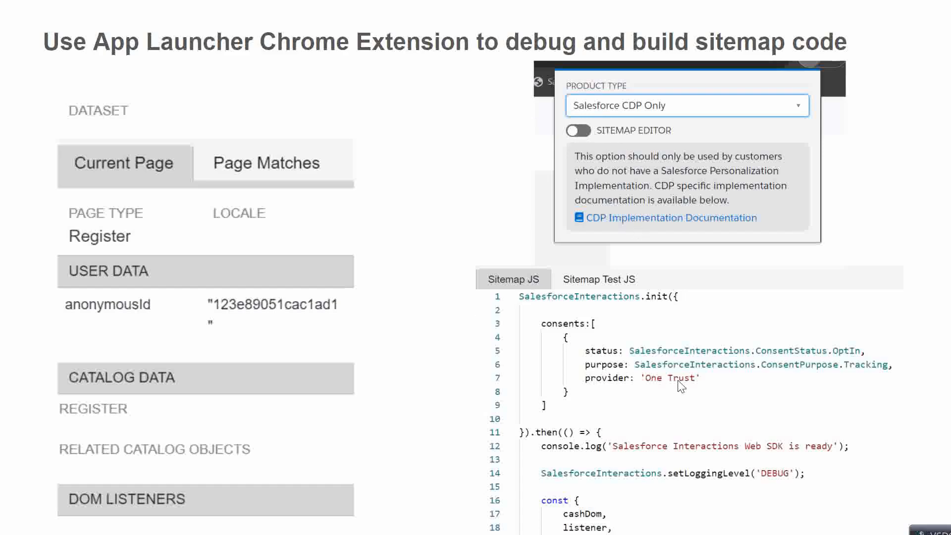
pyautogui.moveTo(593, 412)
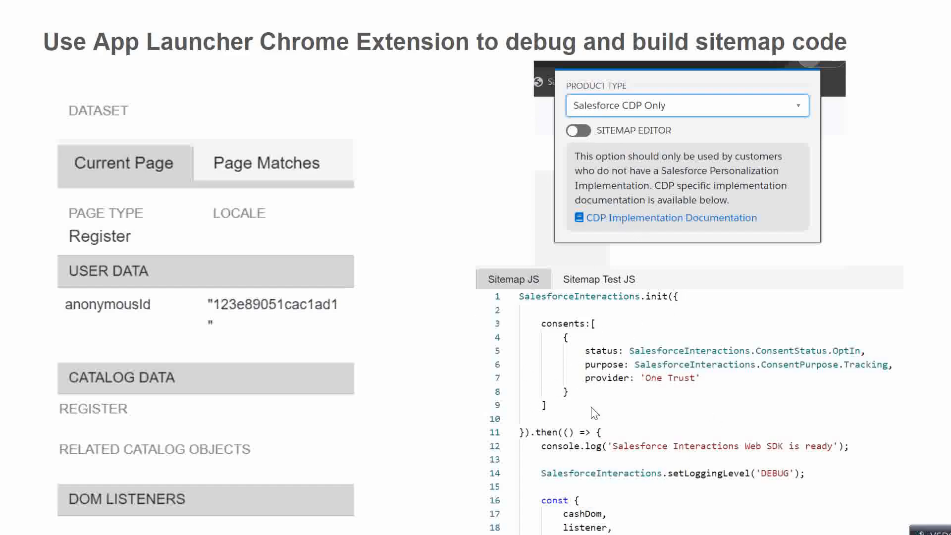
pyautogui.moveTo(660, 320)
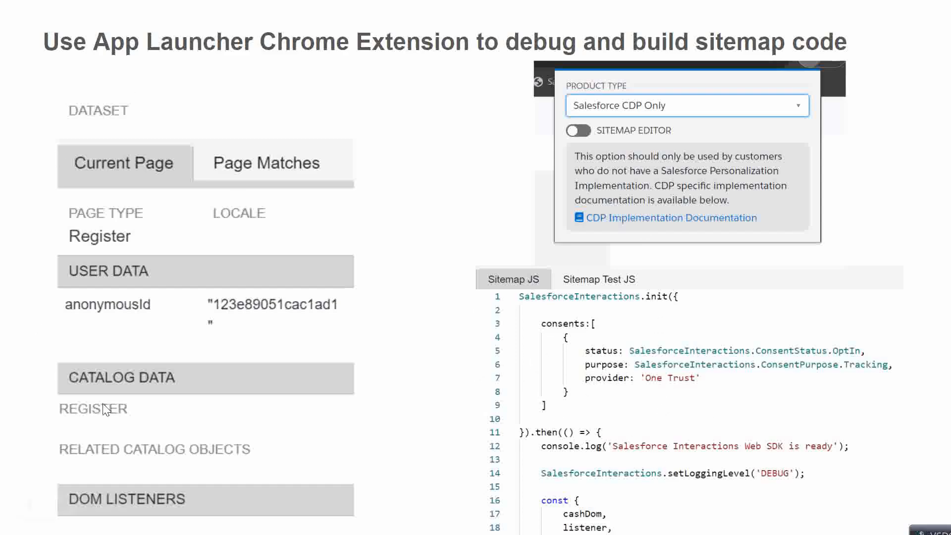
pyautogui.moveTo(128, 398)
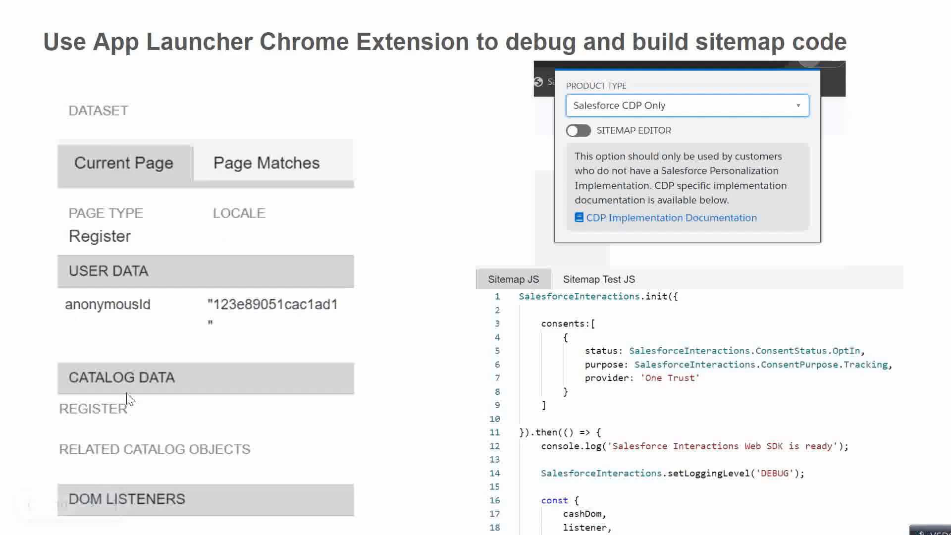
pyautogui.moveTo(321, 301)
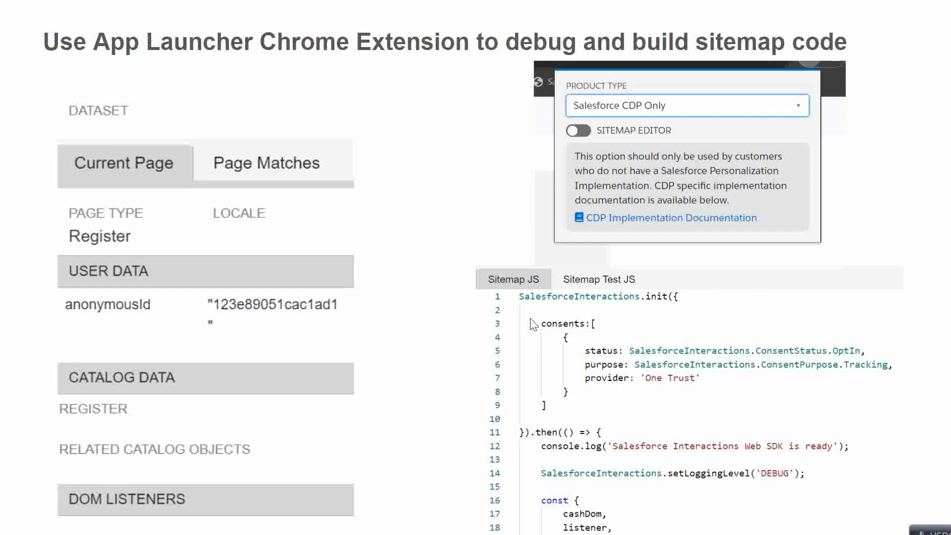
pyautogui.moveTo(682, 384)
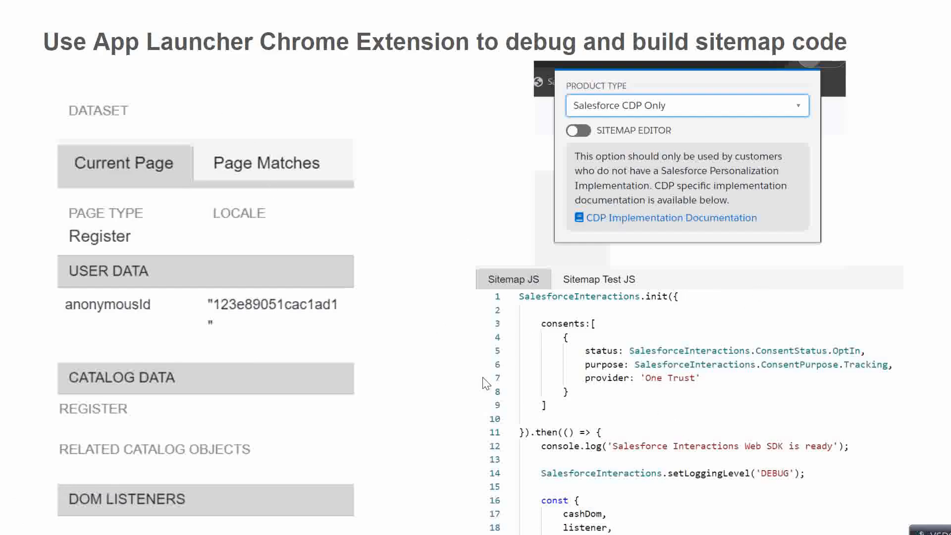
pyautogui.moveTo(702, 431)
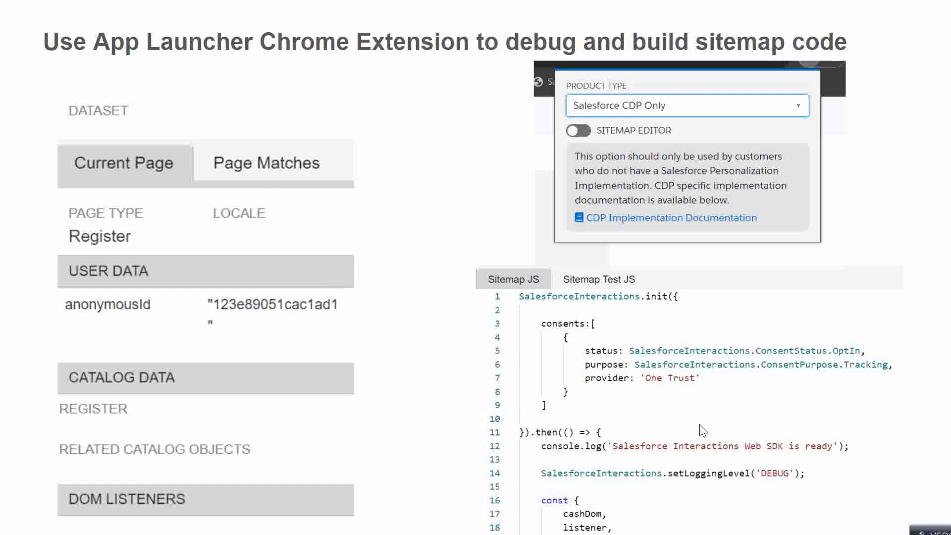
pyautogui.moveTo(598, 405)
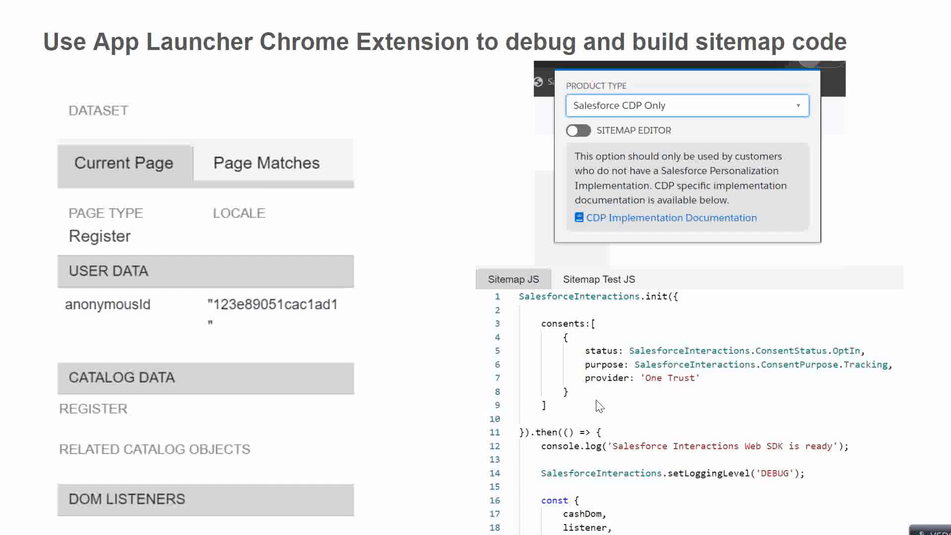
pyautogui.moveTo(686, 411)
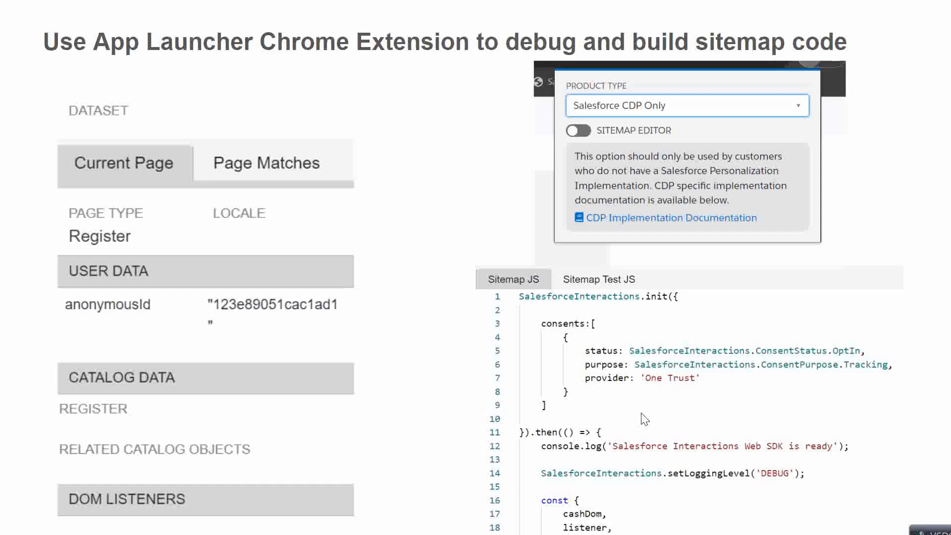
pyautogui.moveTo(665, 277)
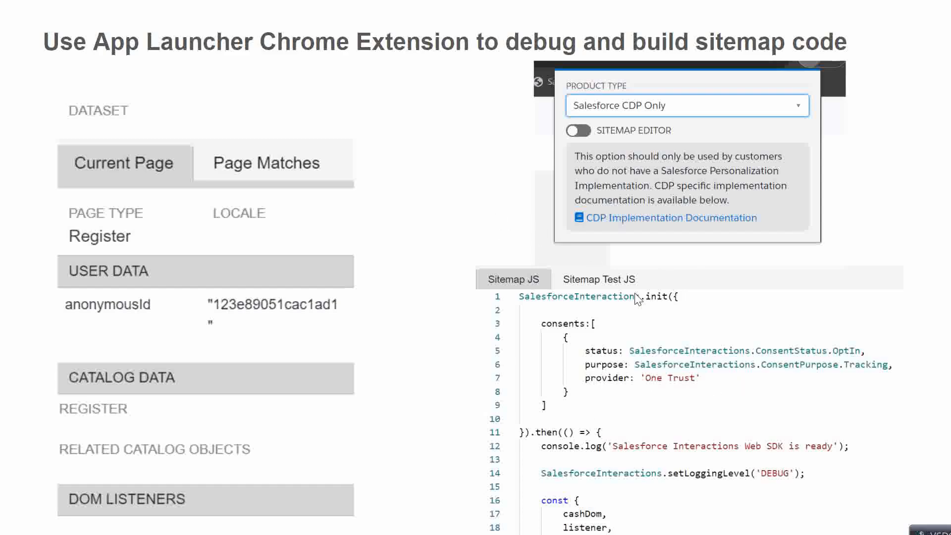
pyautogui.moveTo(812, 258)
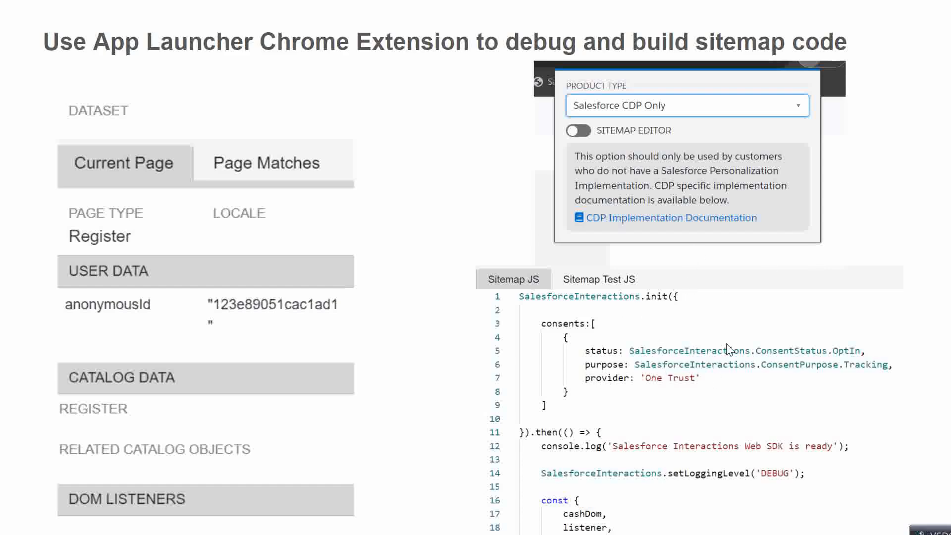
pyautogui.moveTo(453, 184)
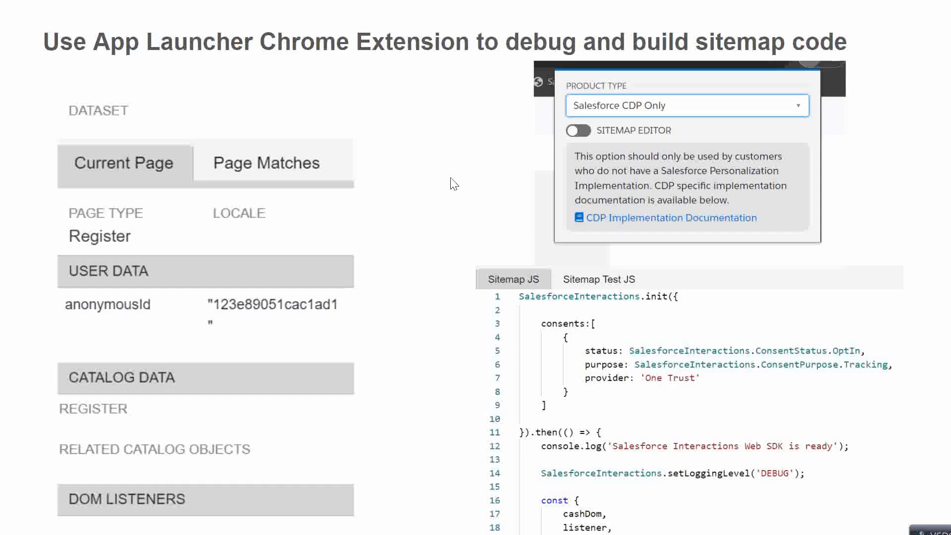
pyautogui.moveTo(366, 199)
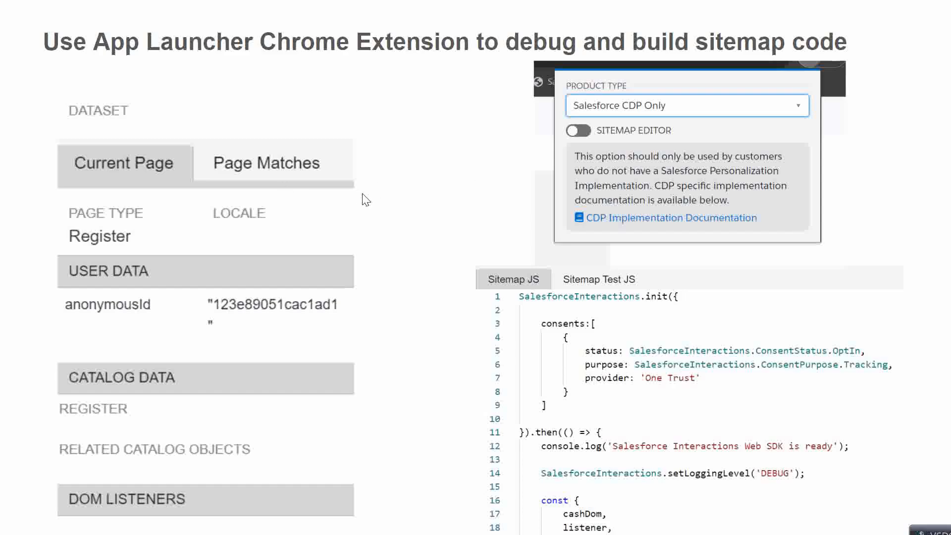
pyautogui.moveTo(193, 193)
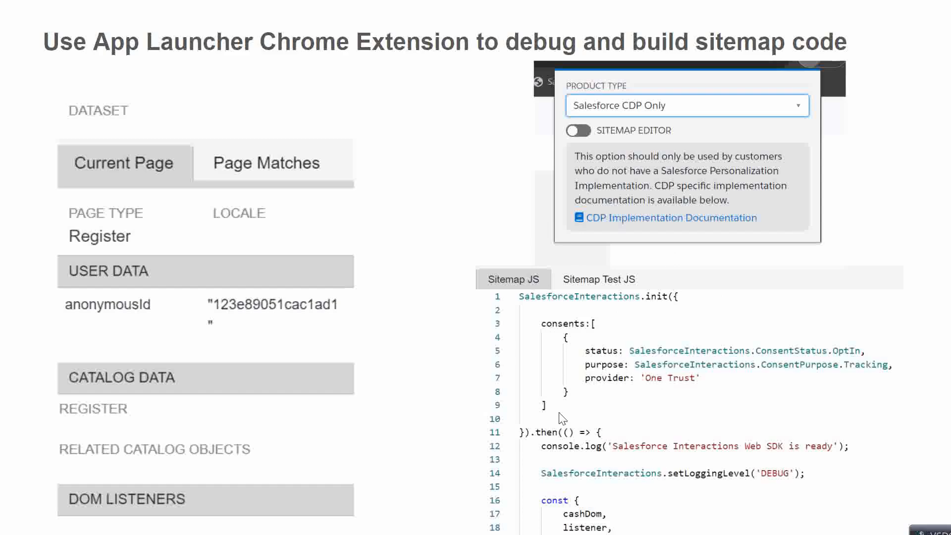
pyautogui.moveTo(582, 396)
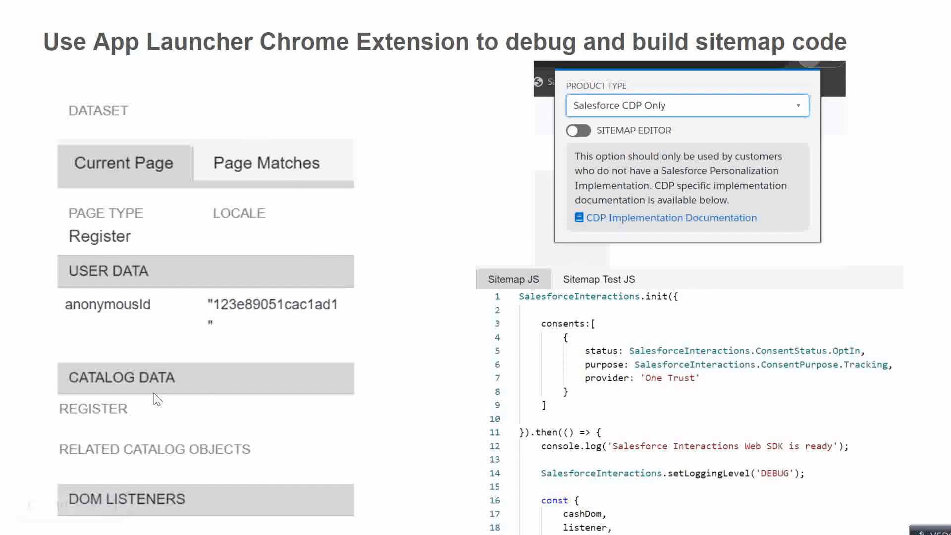
pyautogui.moveTo(149, 178)
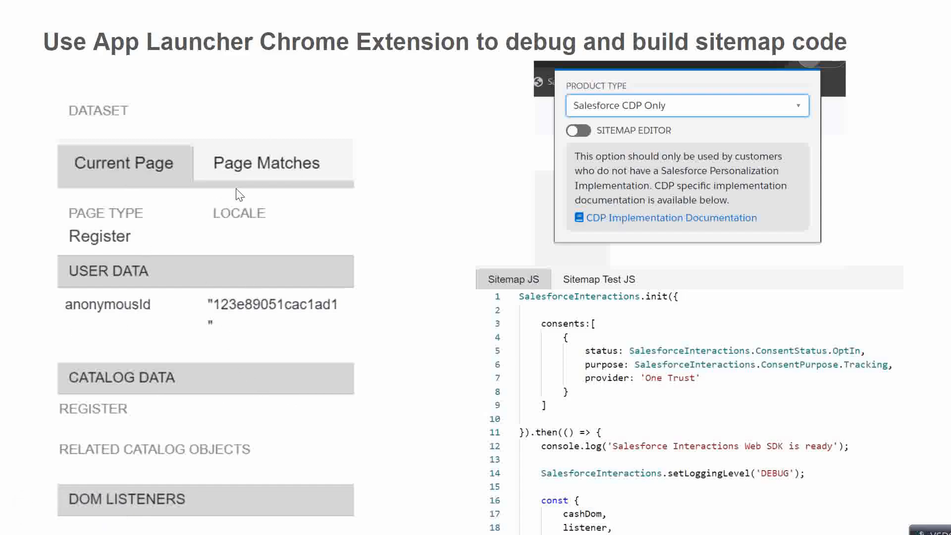
pyautogui.moveTo(69, 251)
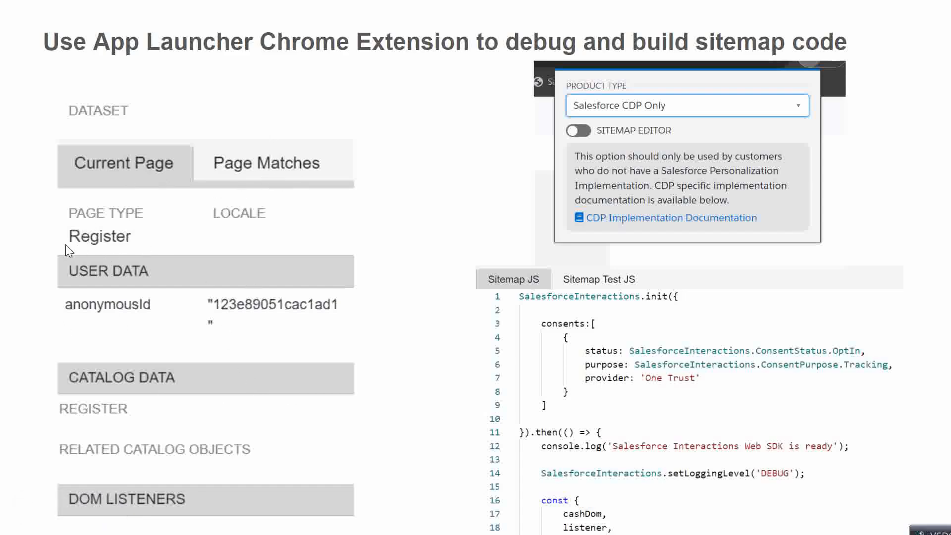
pyautogui.moveTo(249, 251)
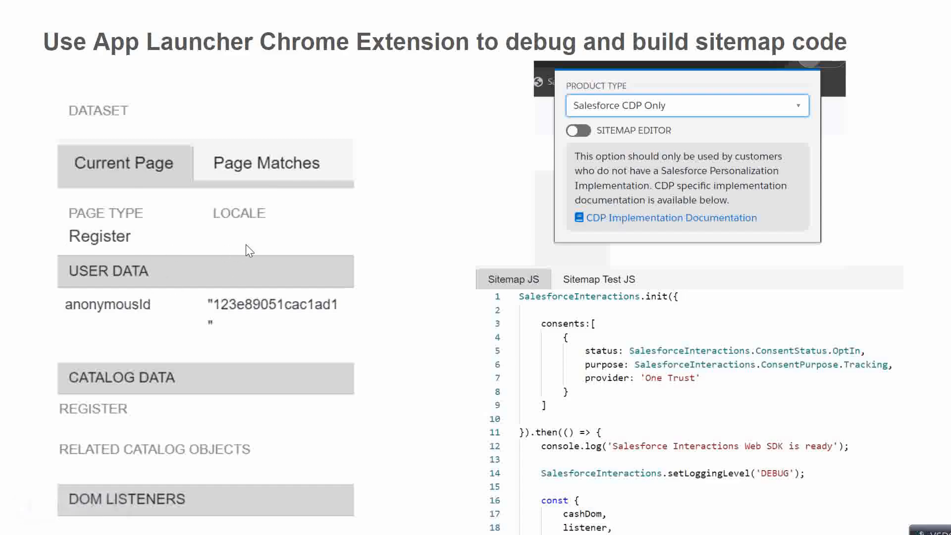
pyautogui.moveTo(275, 159)
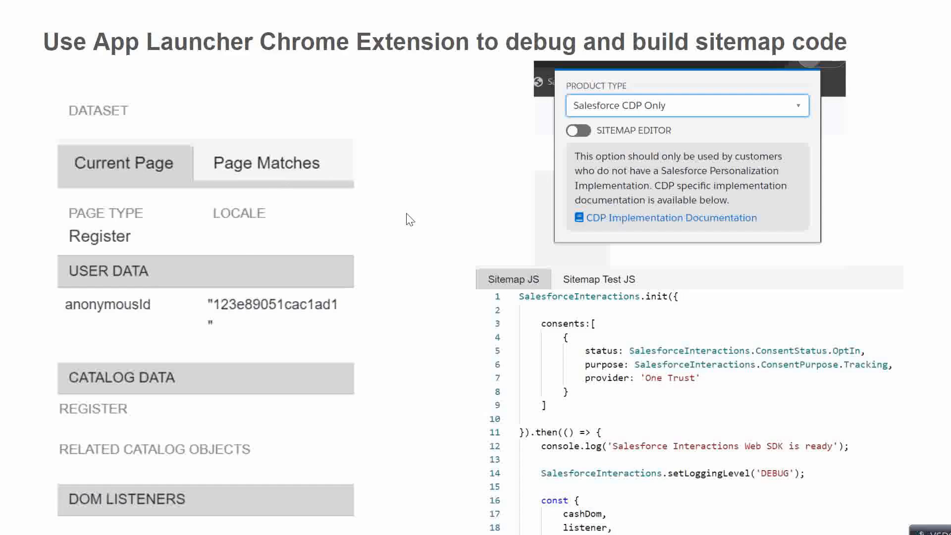
pyautogui.moveTo(508, 226)
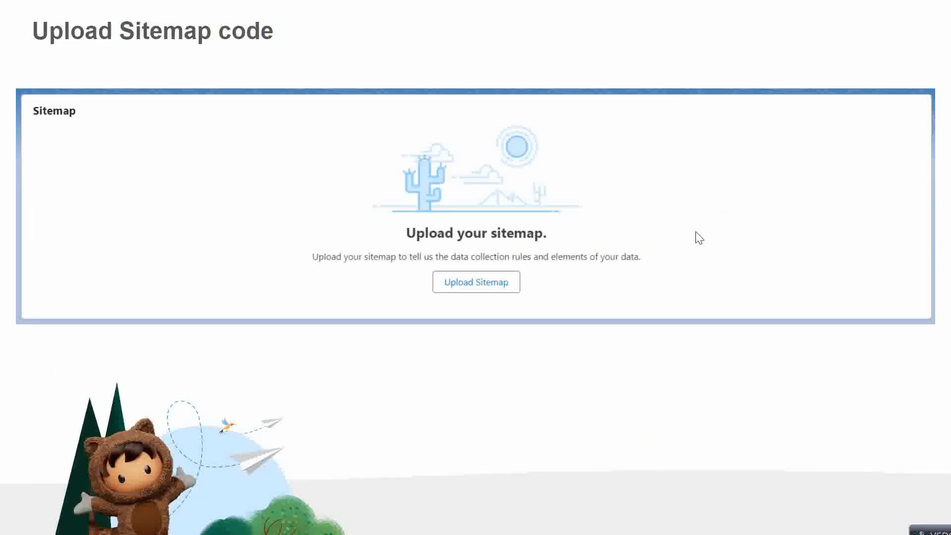
pyautogui.moveTo(446, 108)
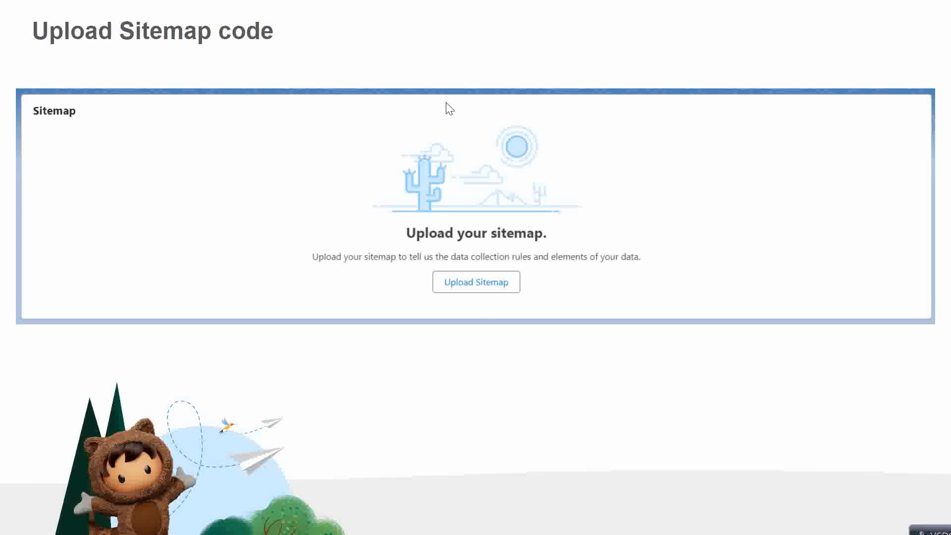
pyautogui.moveTo(552, 286)
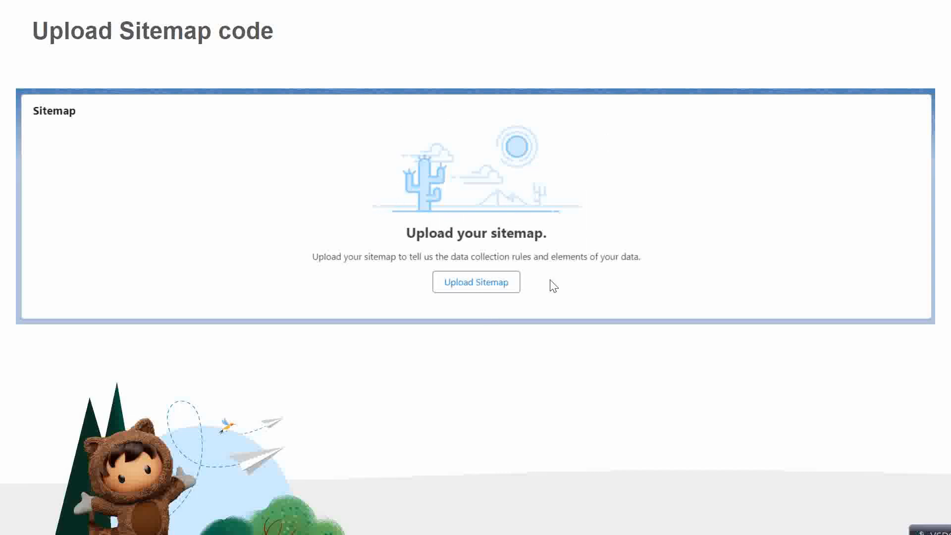
pyautogui.moveTo(524, 279)
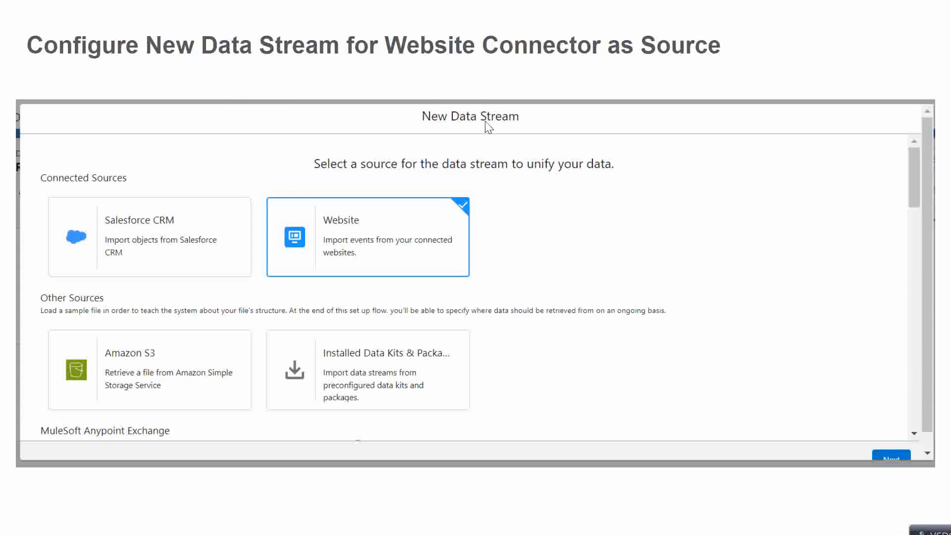
pyautogui.moveTo(487, 131)
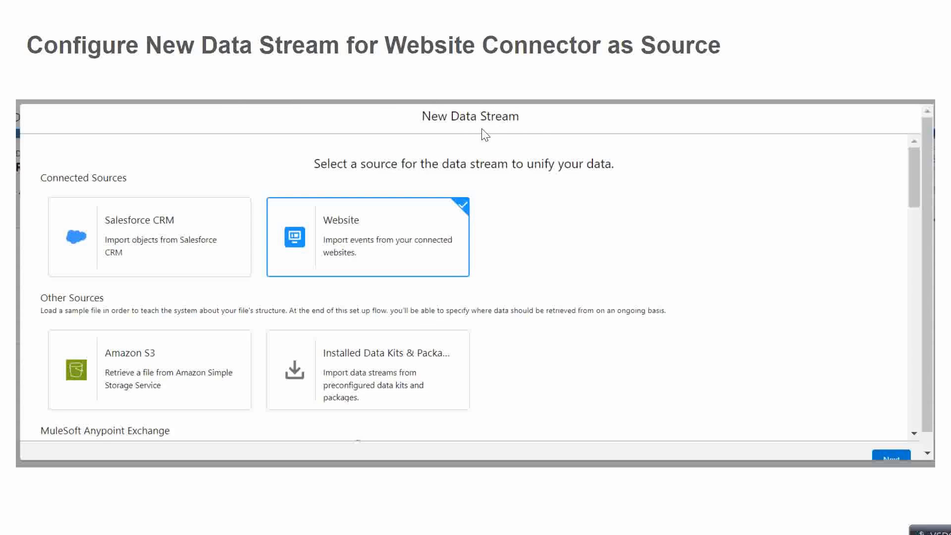
pyautogui.moveTo(176, 242)
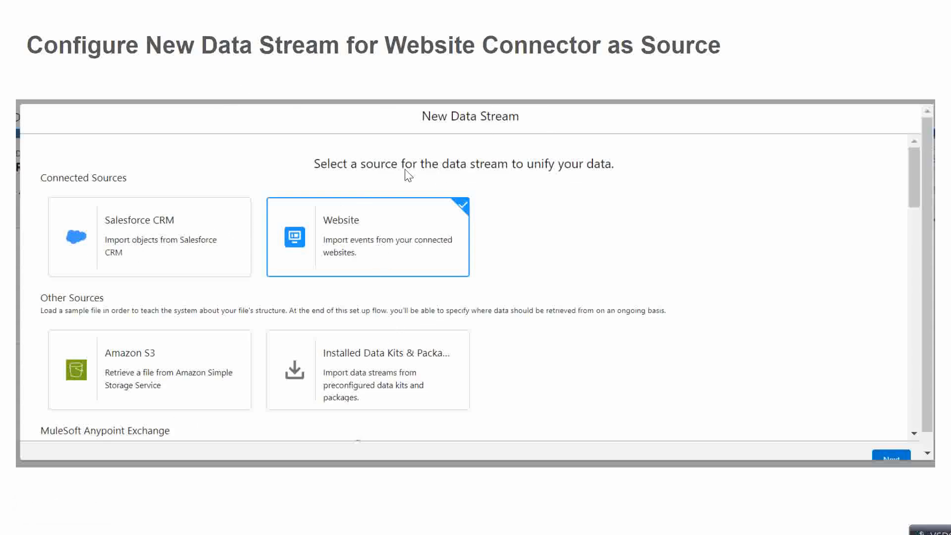
pyautogui.moveTo(474, 209)
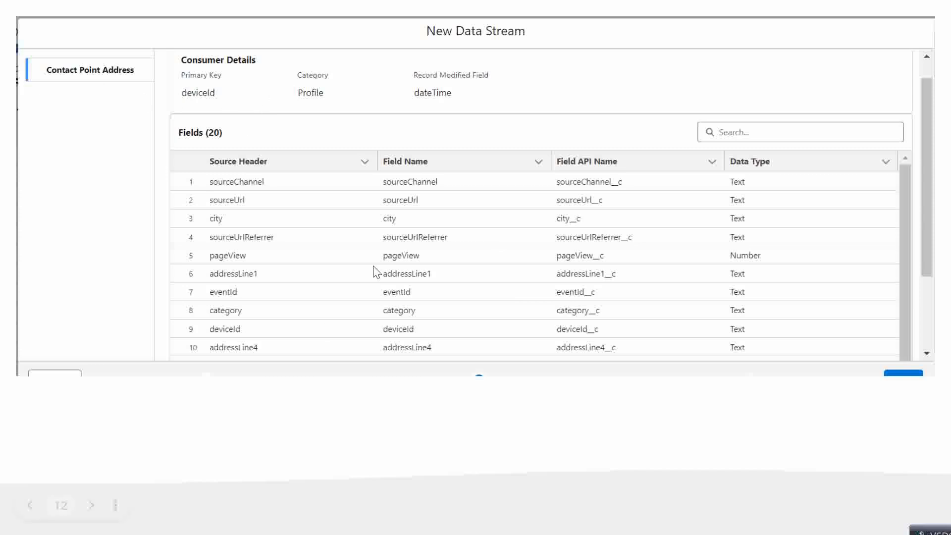
pyautogui.moveTo(190, 118)
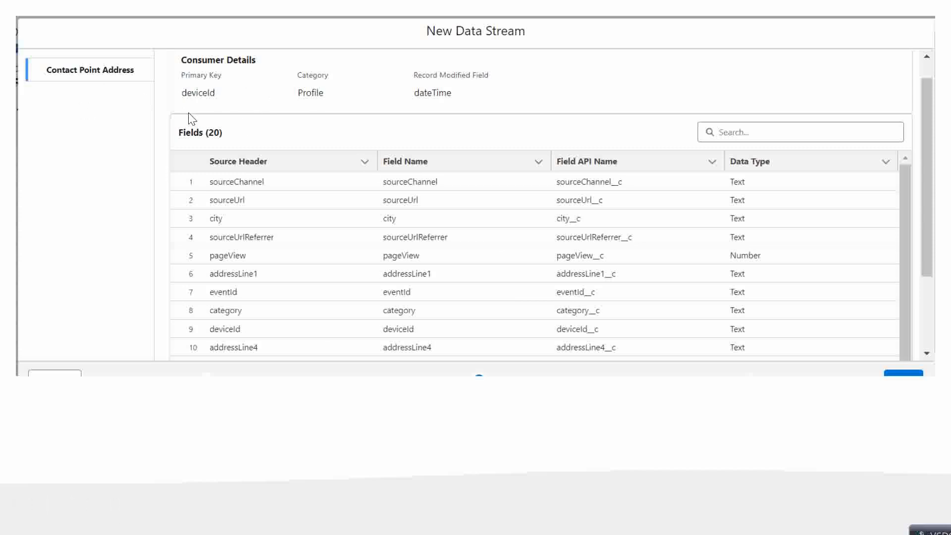
pyautogui.moveTo(153, 94)
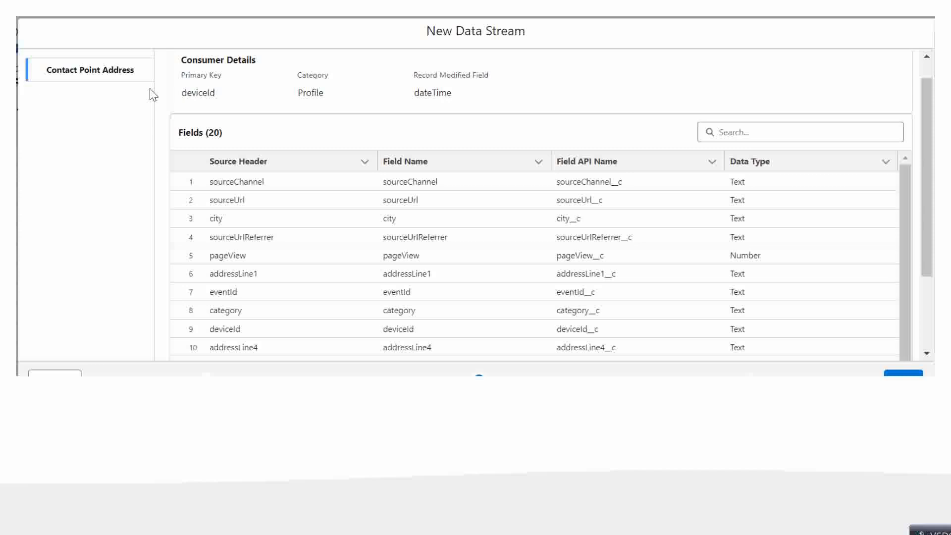
pyautogui.moveTo(247, 93)
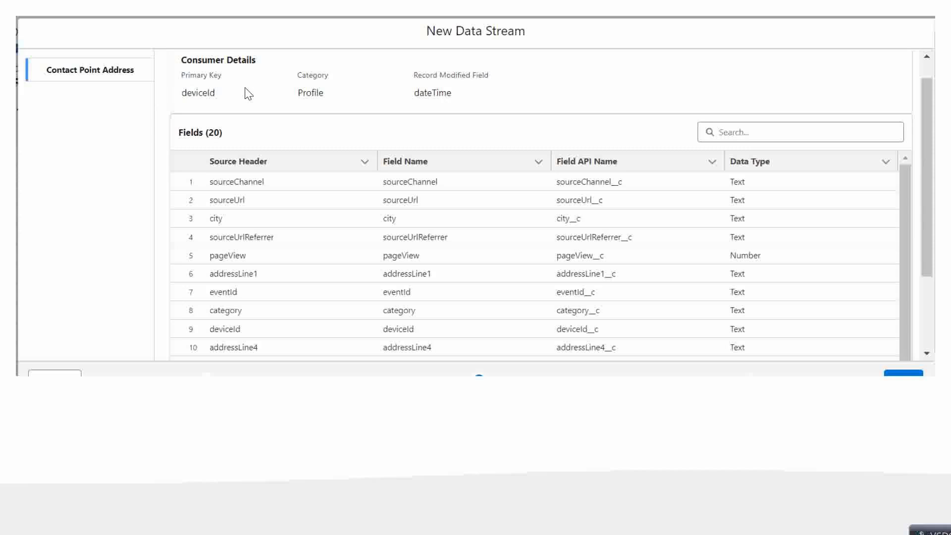
pyautogui.moveTo(92, 83)
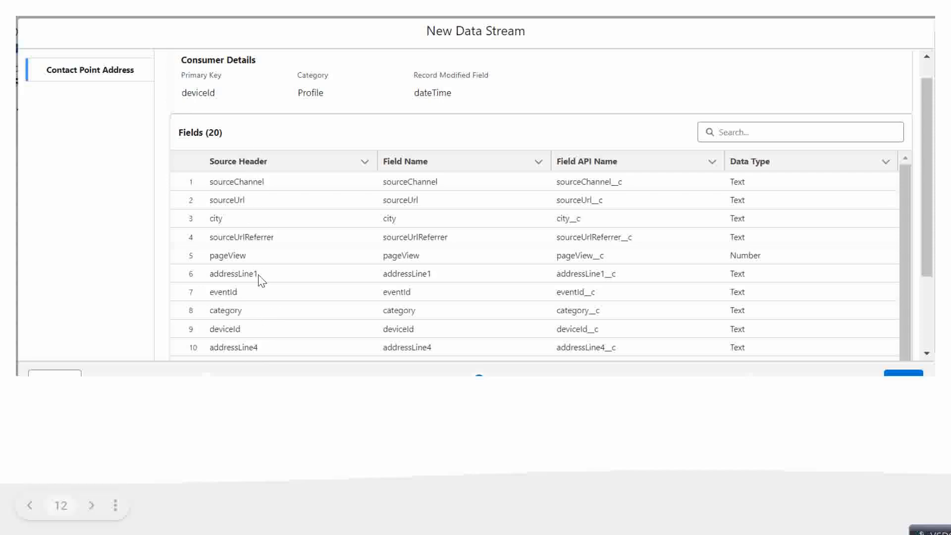
pyautogui.moveTo(260, 297)
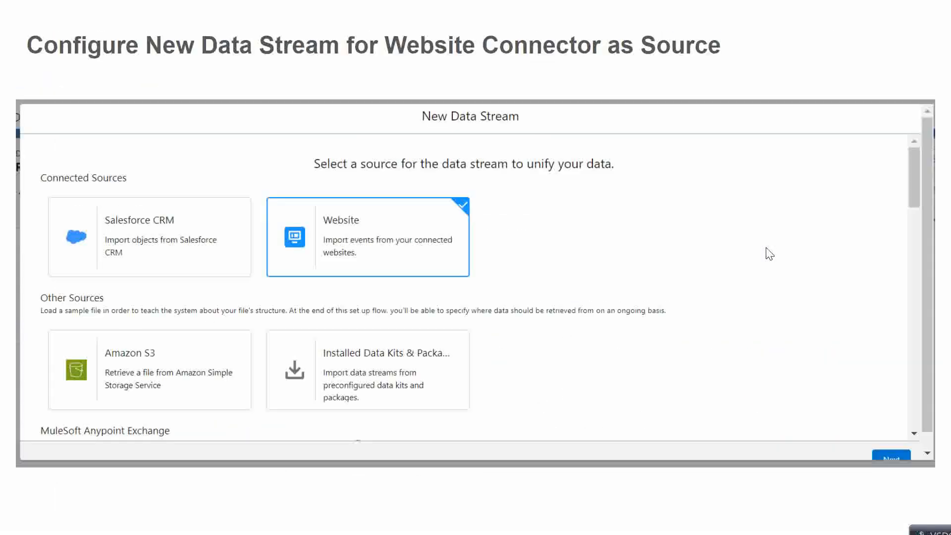
# - Return to the New Data Stream slide listing its 20 fields
pyautogui.click(891, 457)
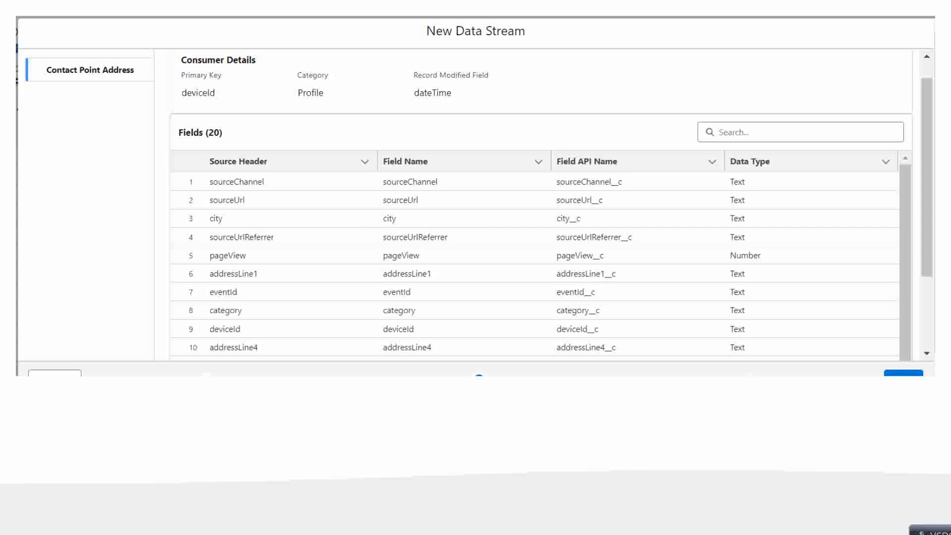
pyautogui.moveTo(618, 61)
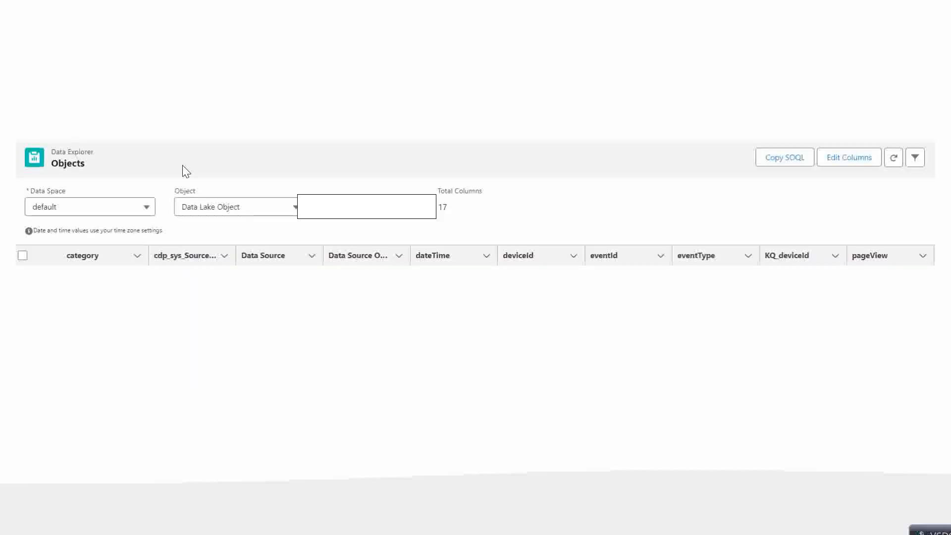
pyautogui.moveTo(150, 191)
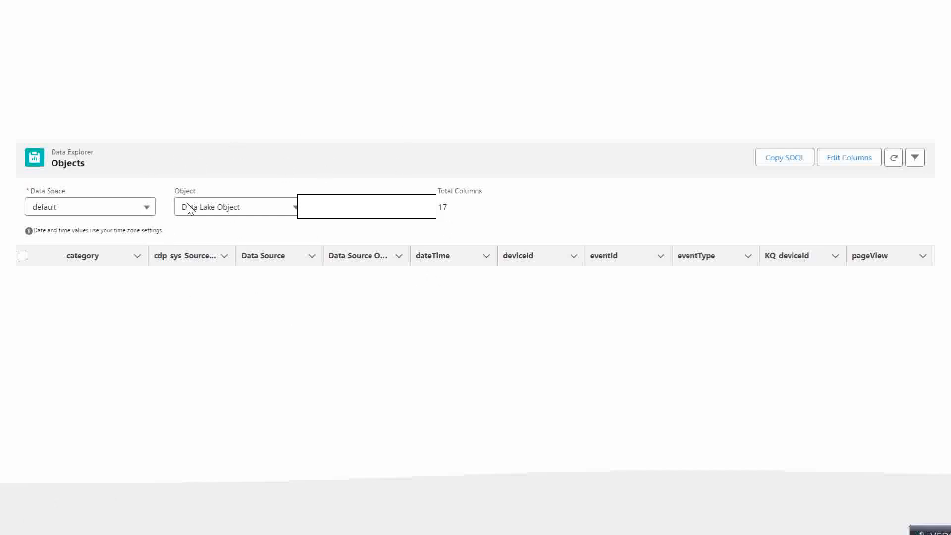
pyautogui.moveTo(191, 220)
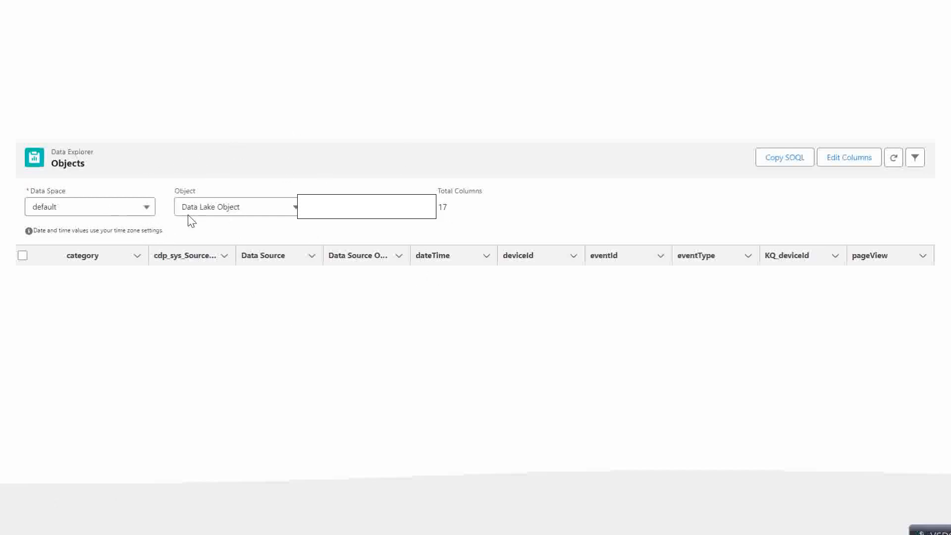
pyautogui.moveTo(156, 206)
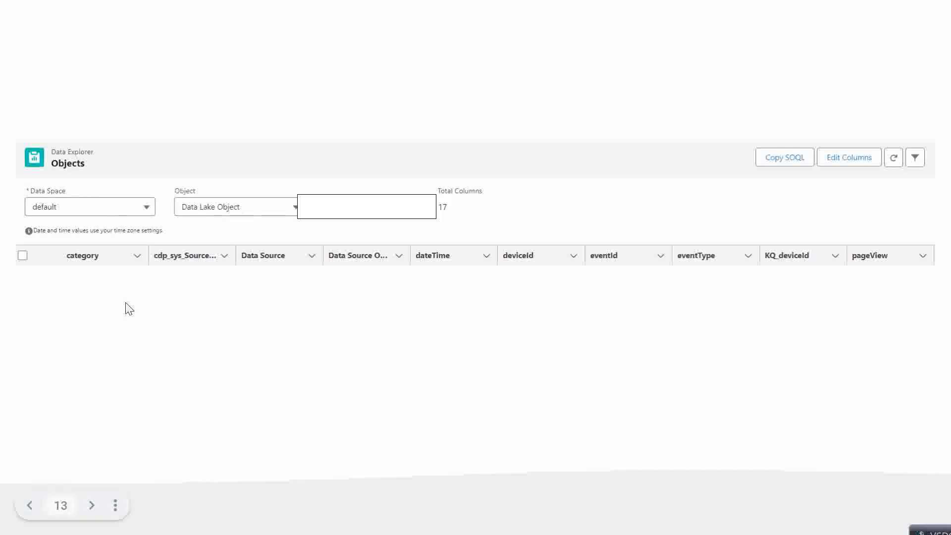
pyautogui.moveTo(285, 282)
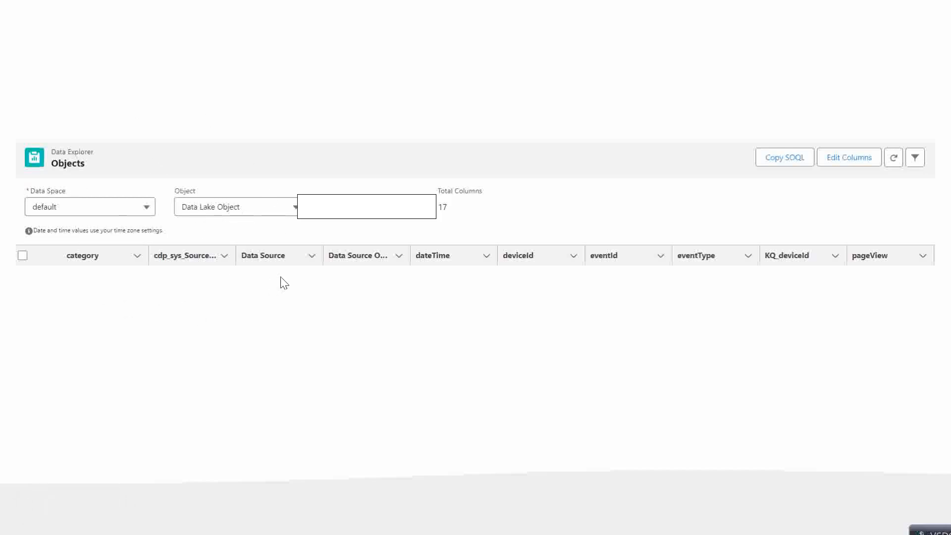
pyautogui.moveTo(881, 324)
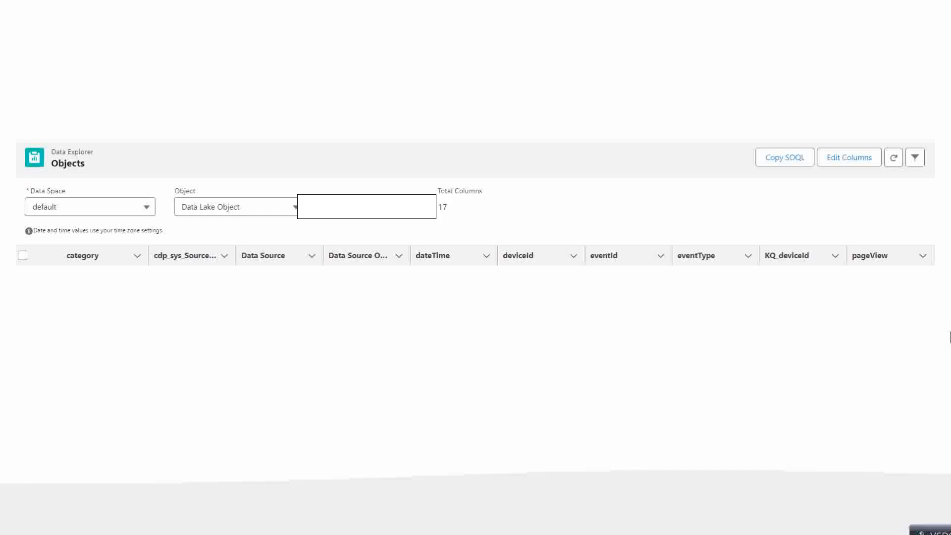
pyautogui.moveTo(829, 354)
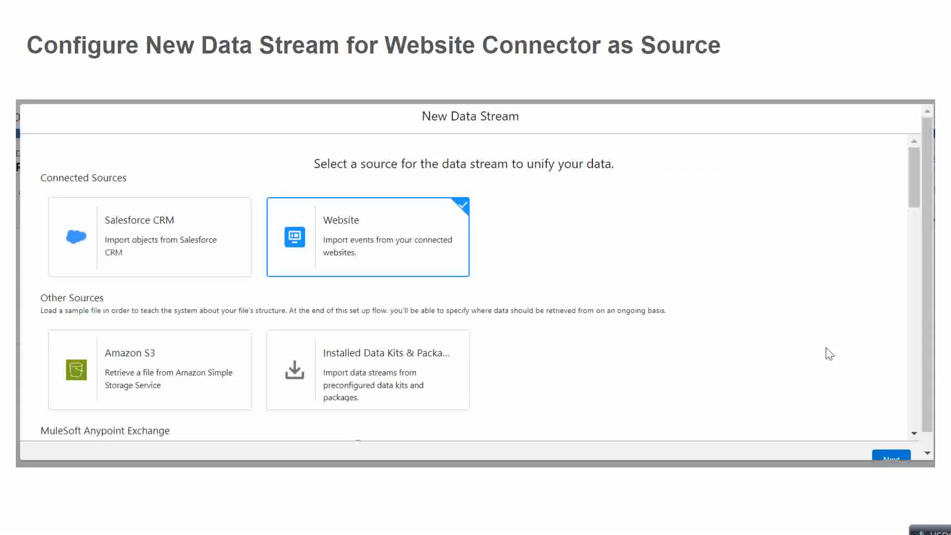
# - Step back from the Data Explorer objects slide to the Upload Sitemap code slide
pyautogui.click(891, 457)
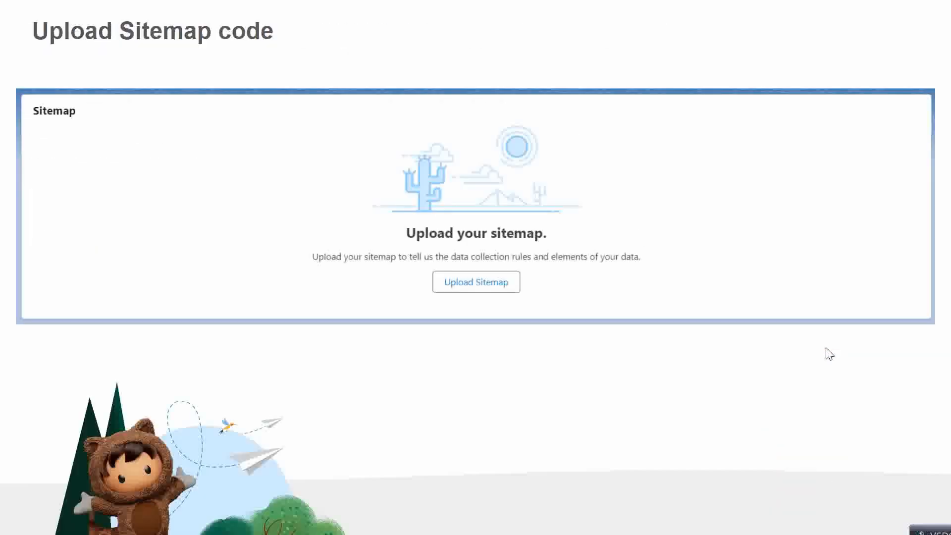